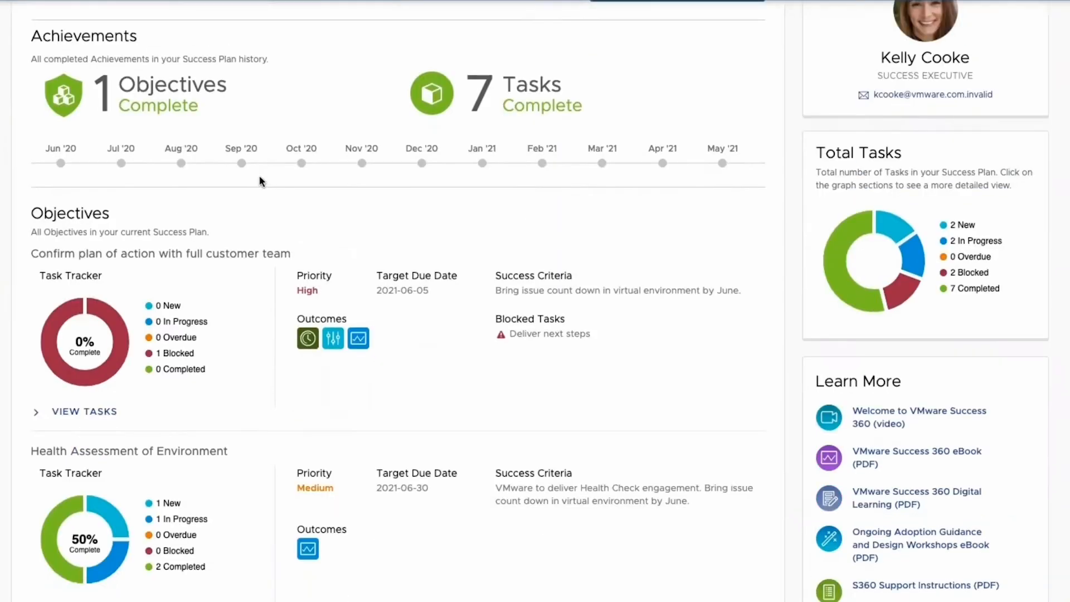
{"action": "scroll", "scroll_direction": "down", "scroll_amount": 3}
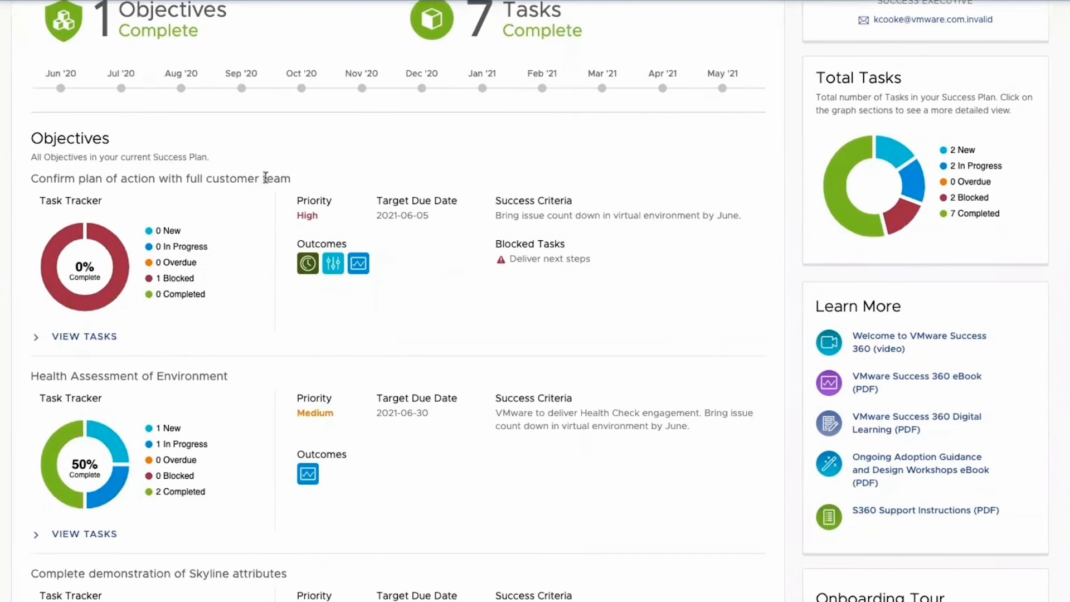
{"action": "scroll", "scroll_direction": "down", "scroll_amount": 3}
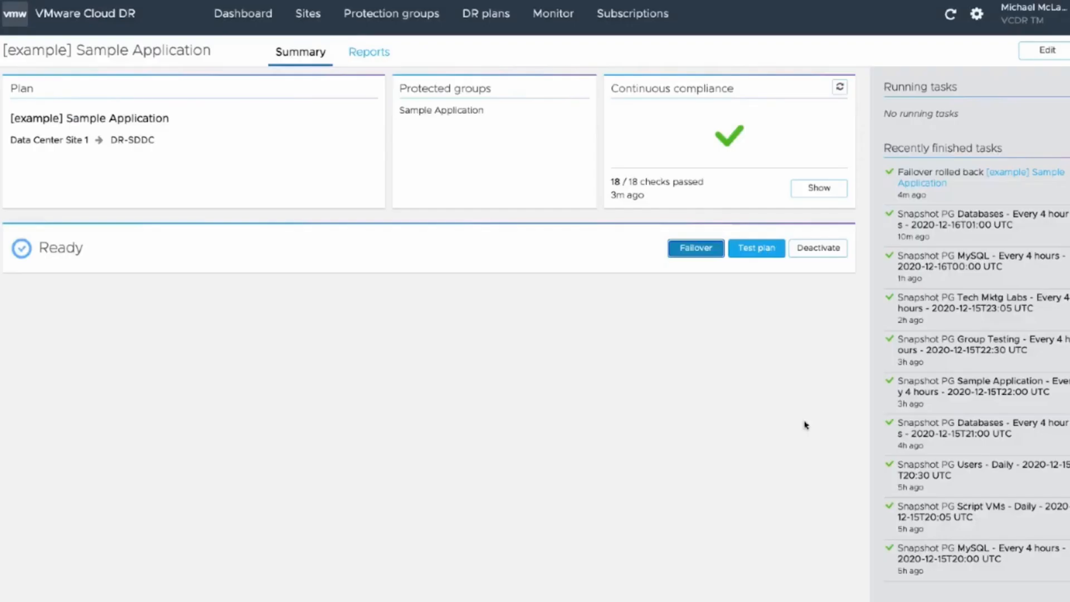
{"action": "left_click", "coordinate": [694, 247]}
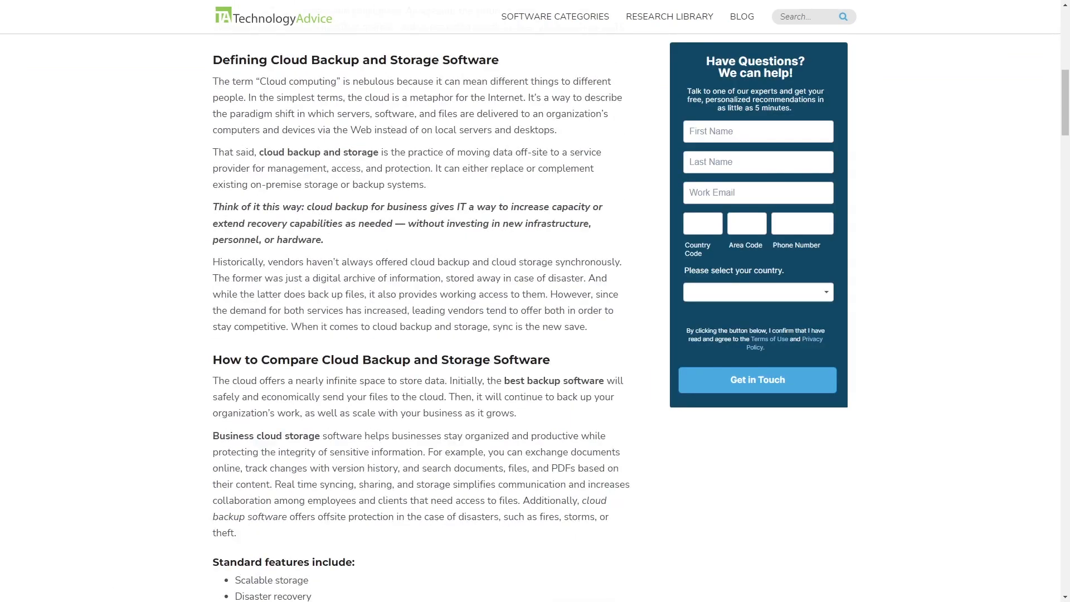
{"action": "scroll", "scroll_direction": "down", "scroll_amount": 3}
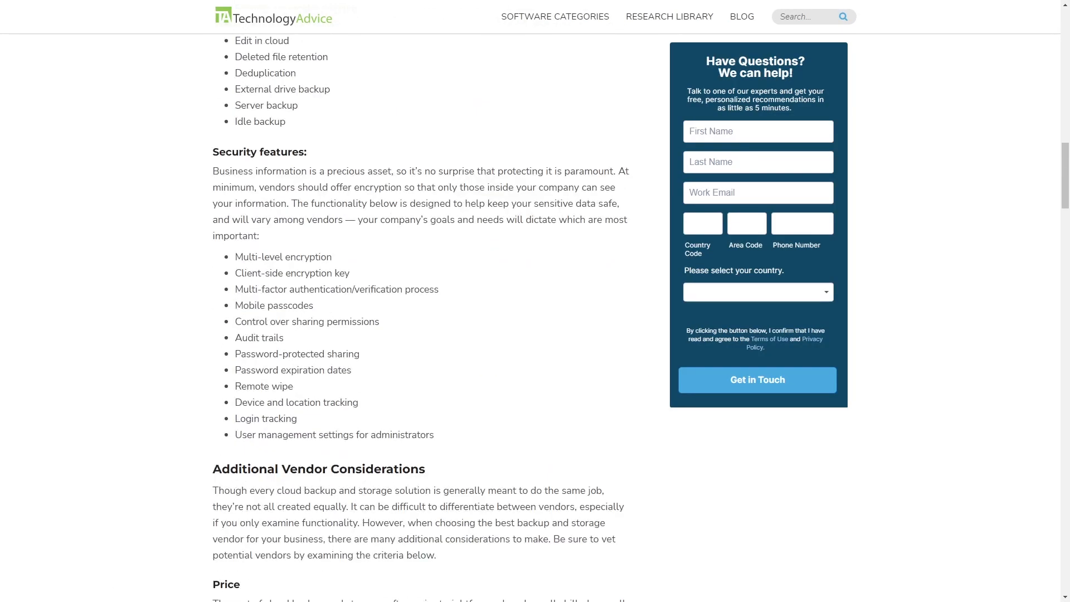
{"action": "scroll", "scroll_direction": "down", "scroll_amount": 3}
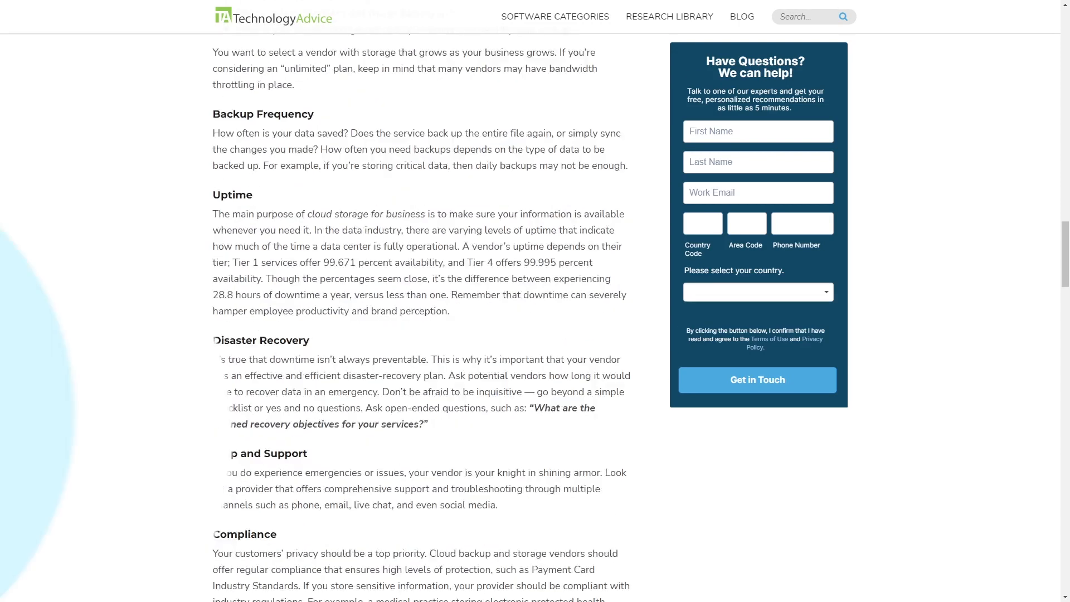